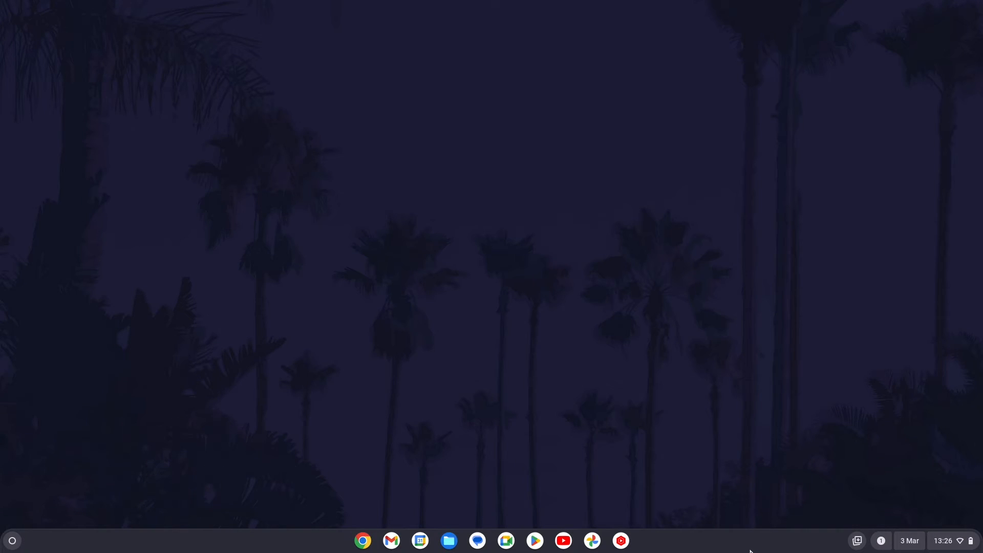
mouse_move(51, 511)
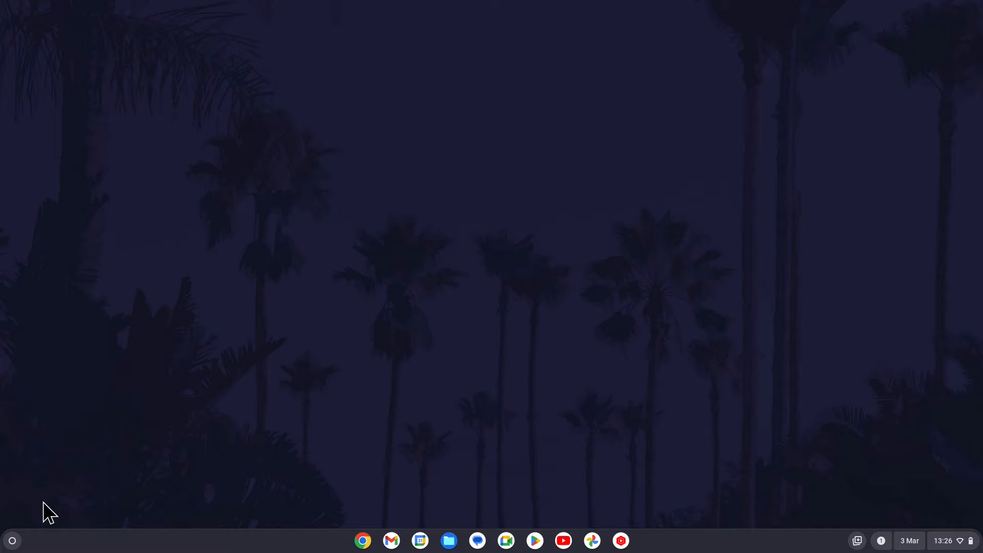
Launch the ChromeOS Settings app from the launcher and the quick settings gear
left_click(12, 541)
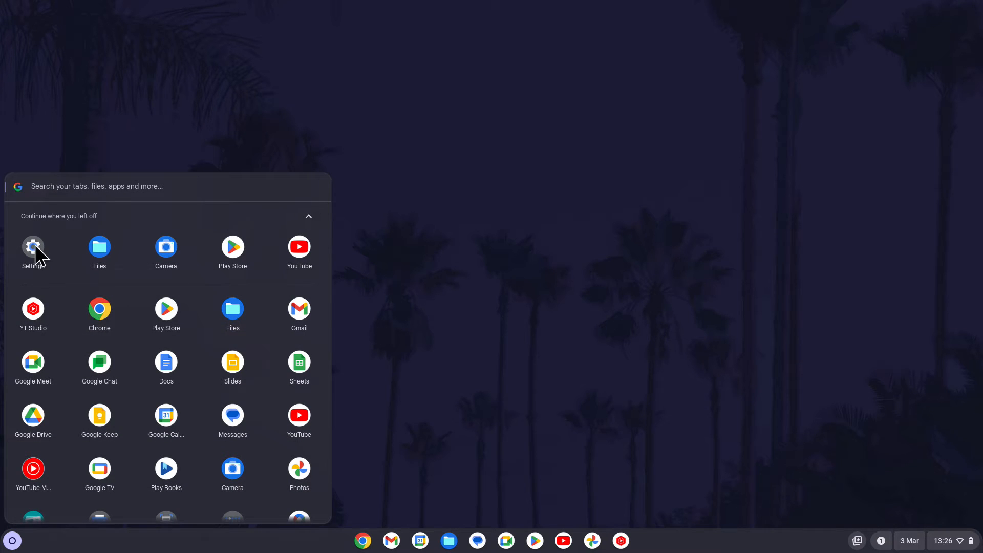
mouse_move(965, 539)
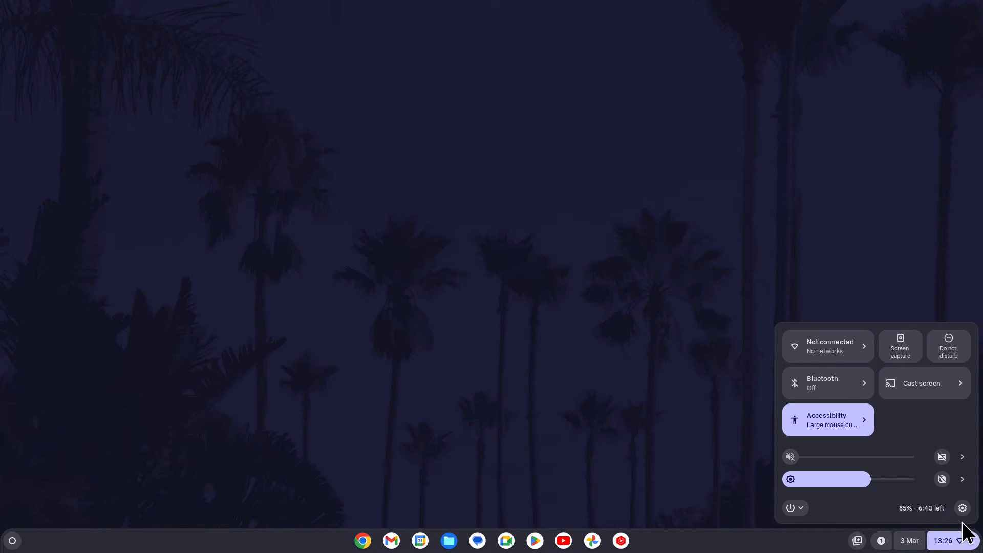
left_click(961, 508)
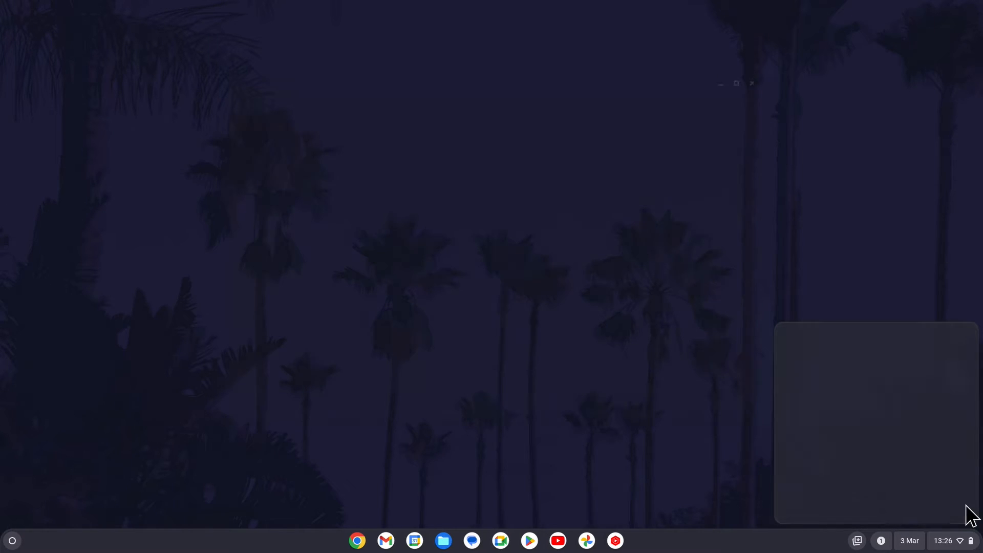
Go to Accessibility > Display and magnification in Settings
left_click(634, 539)
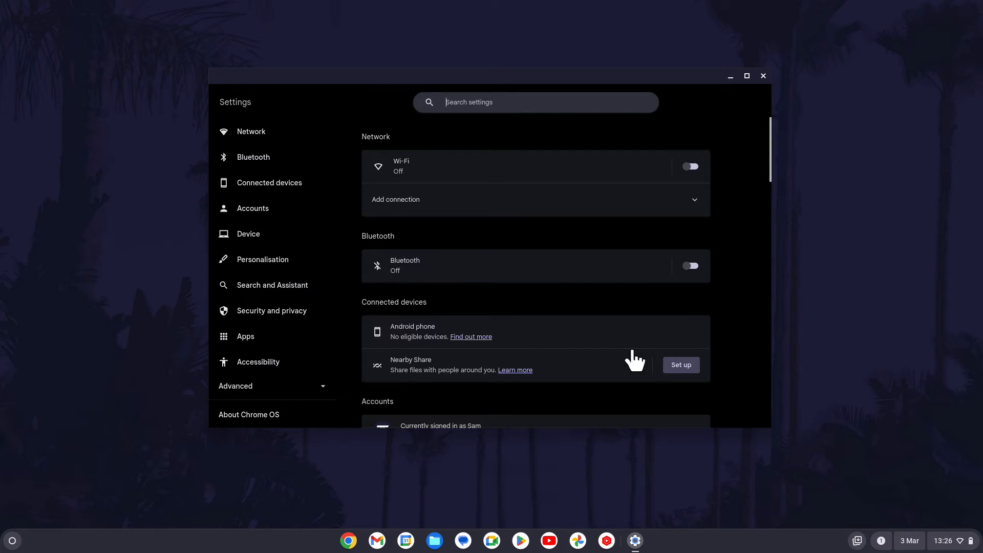
mouse_move(292, 367)
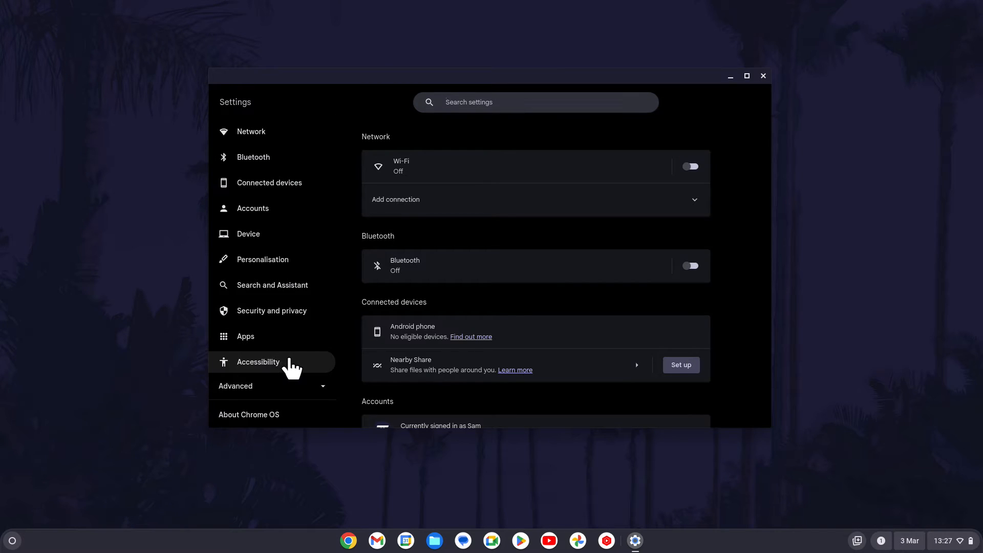
left_click(257, 362)
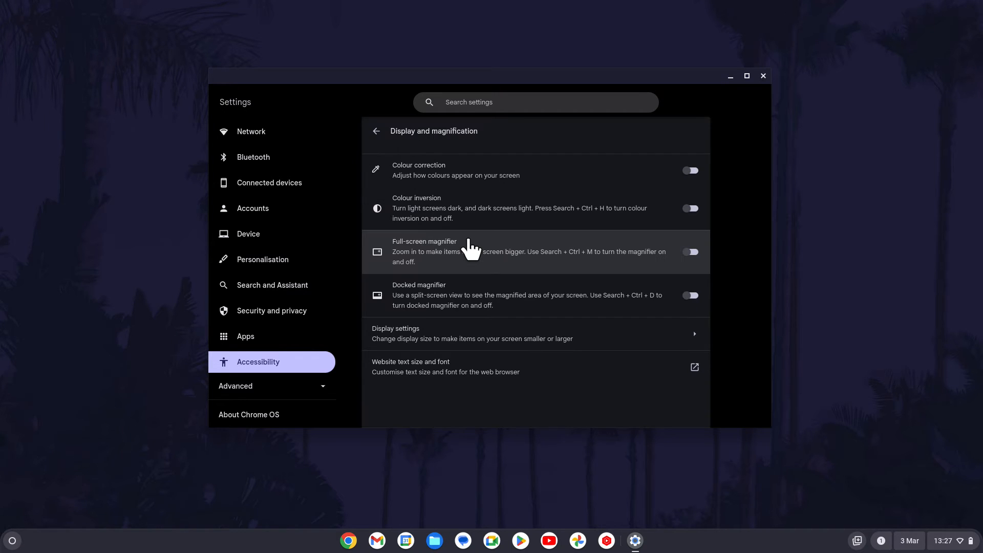
mouse_move(509, 273)
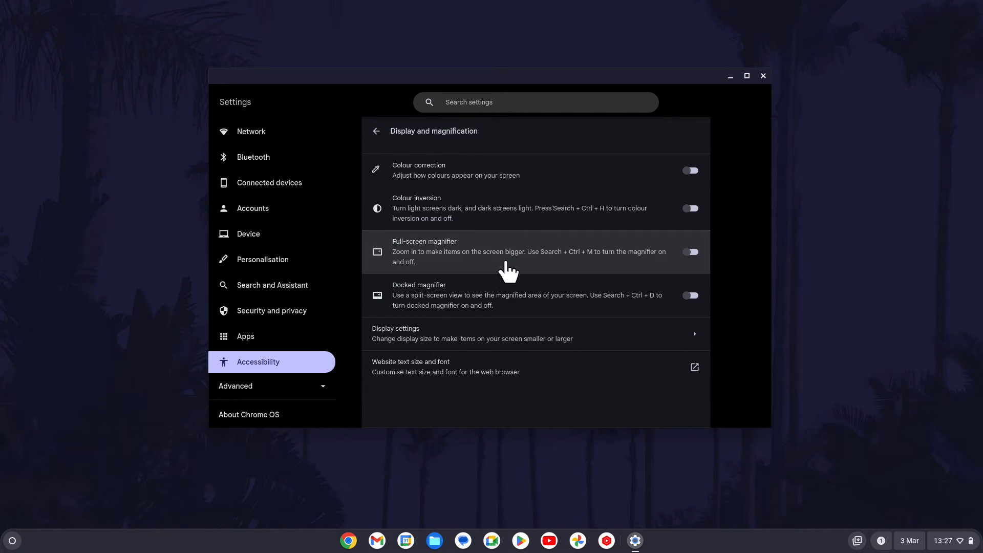
mouse_move(541, 273)
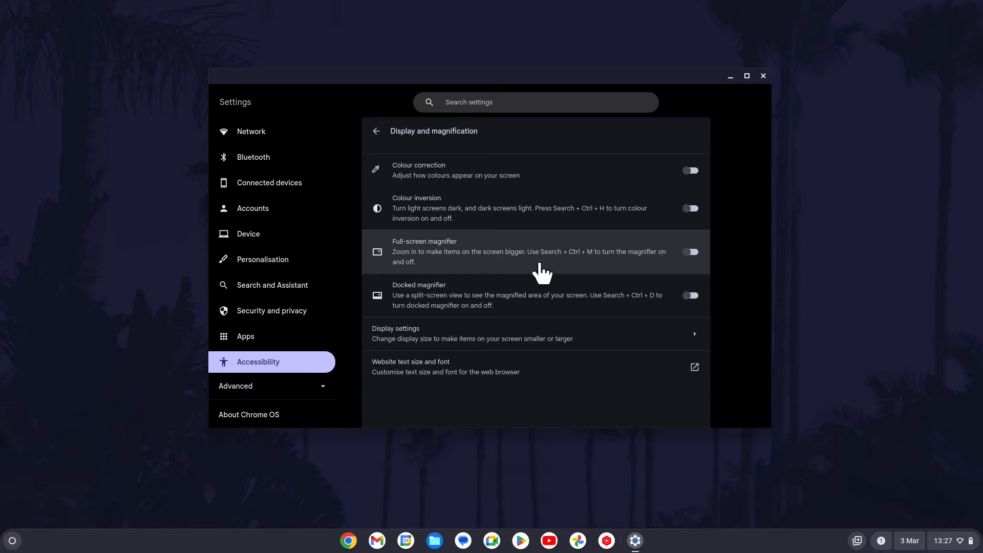
mouse_move(567, 287)
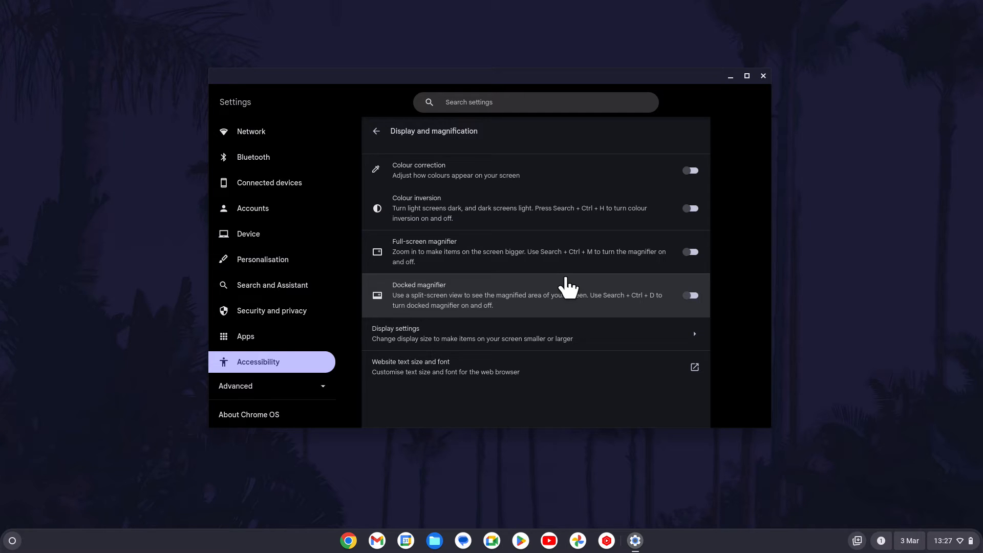
Switch the Full-screen magnifier on then off, then the Docked magnifier on then off
left_click(690, 251)
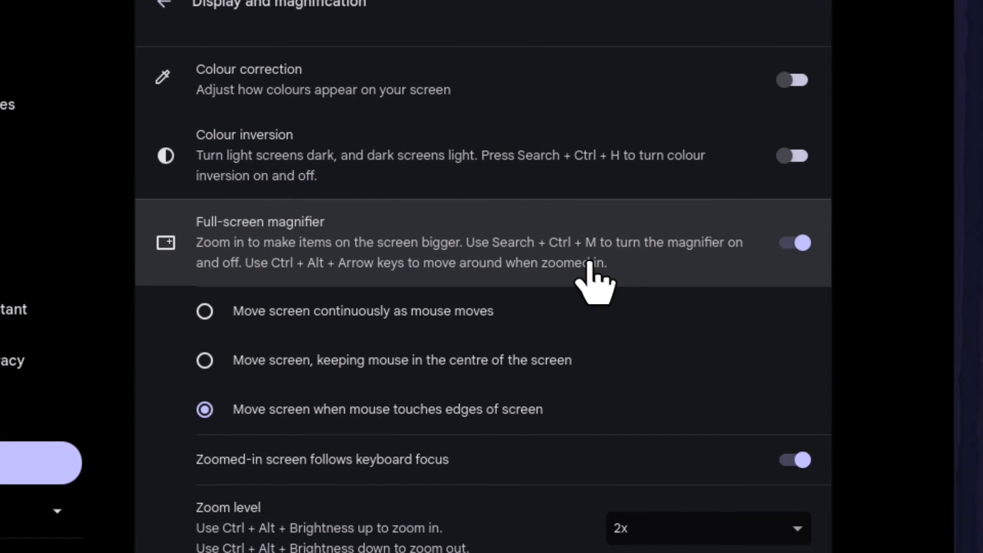
left_click(793, 242)
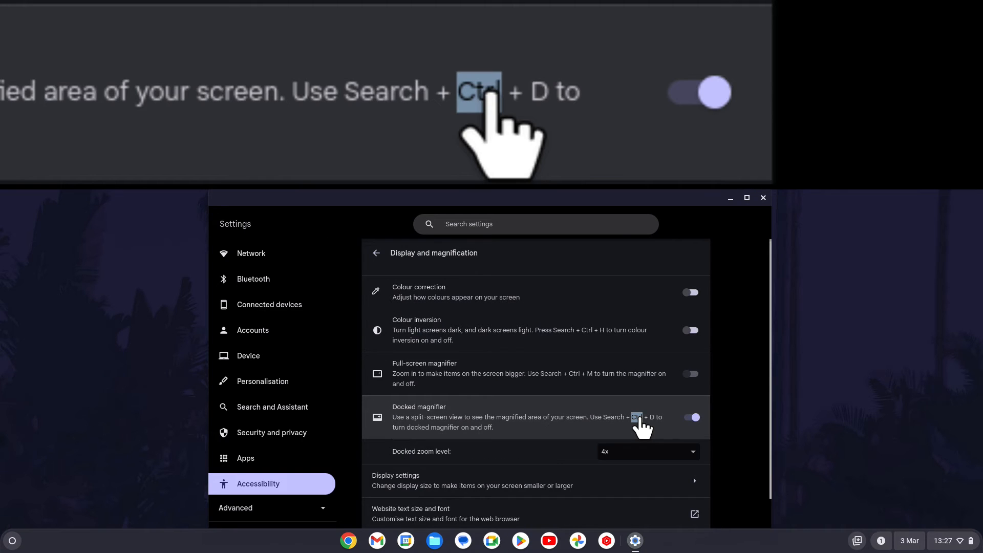
left_click(689, 416)
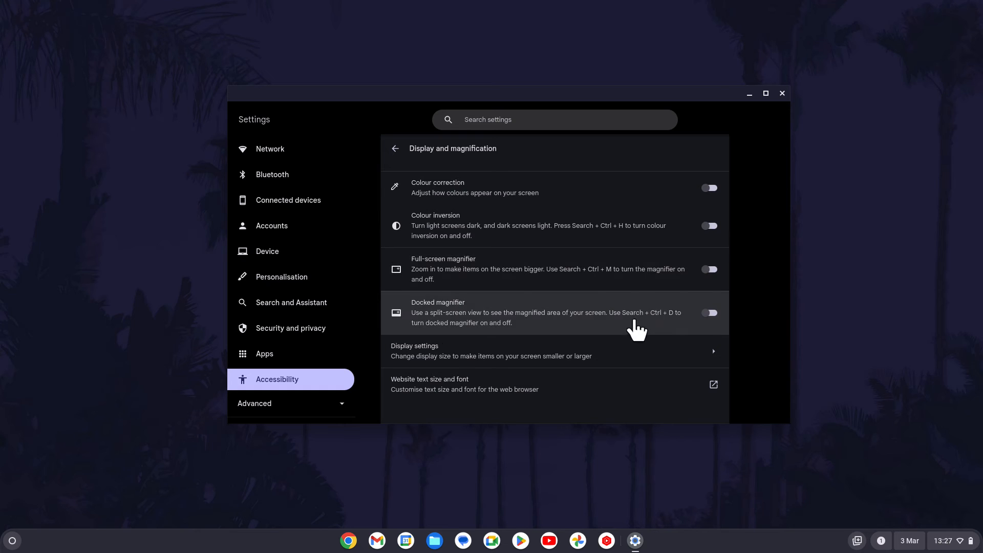
left_click(709, 312)
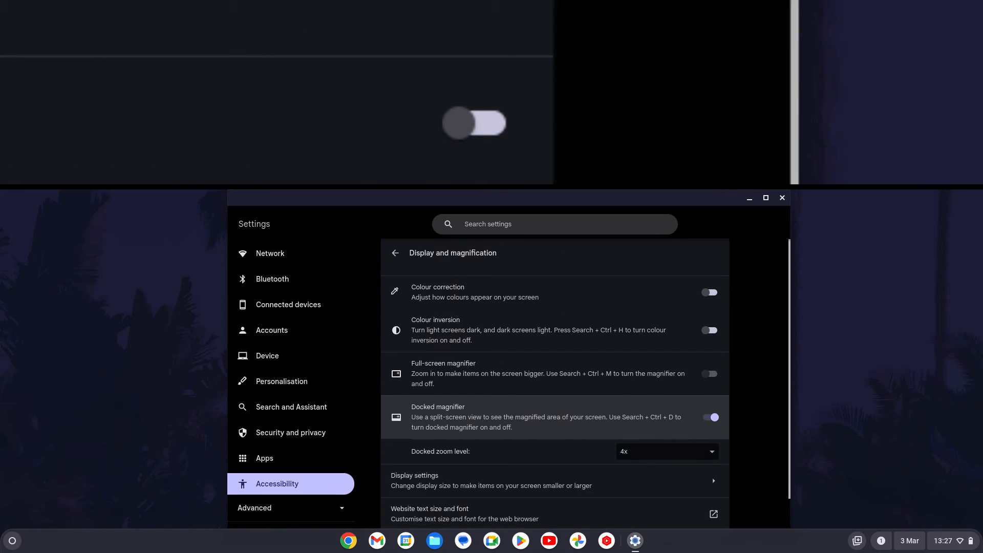
left_click(709, 373)
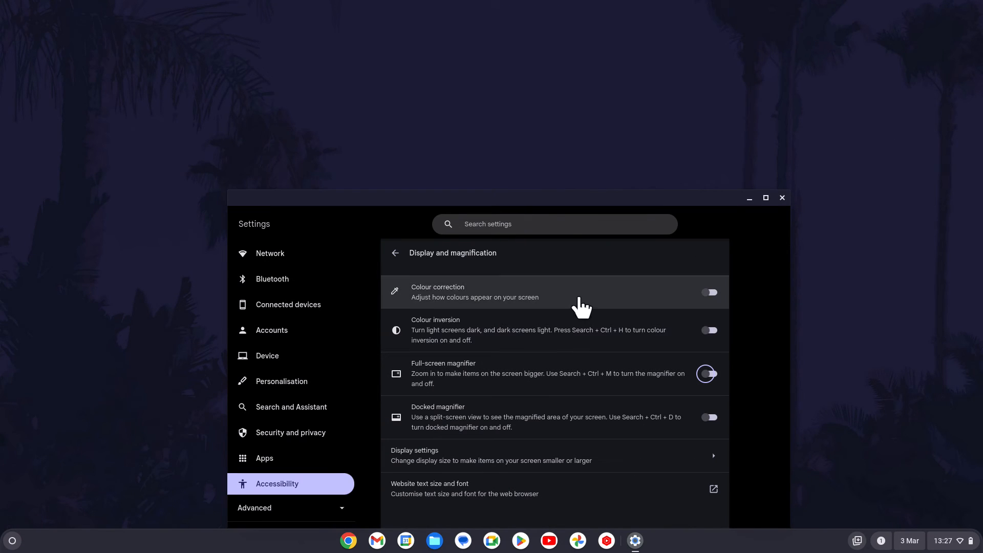
mouse_move(782, 198)
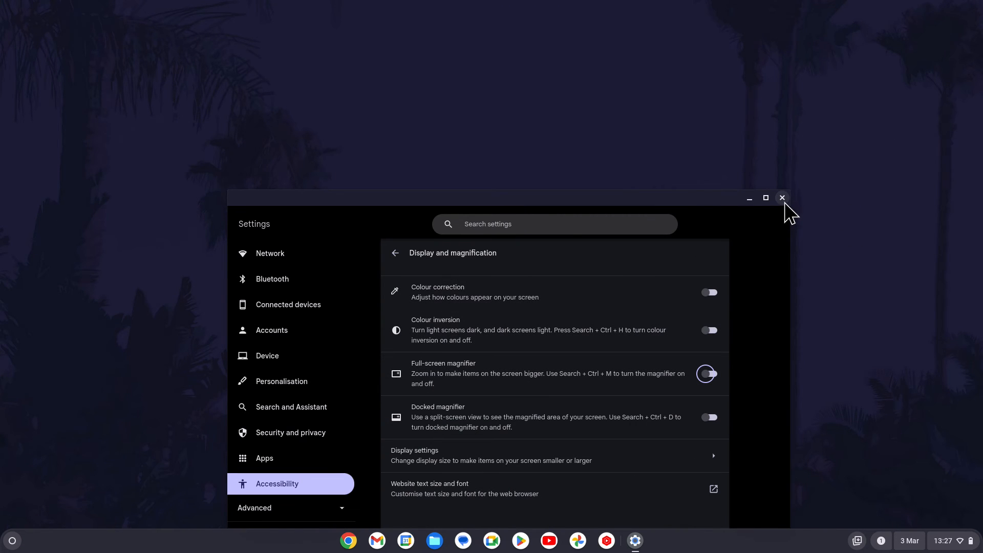
Close the Settings window, leaving the ChromeOS desktop showing
left_click(782, 198)
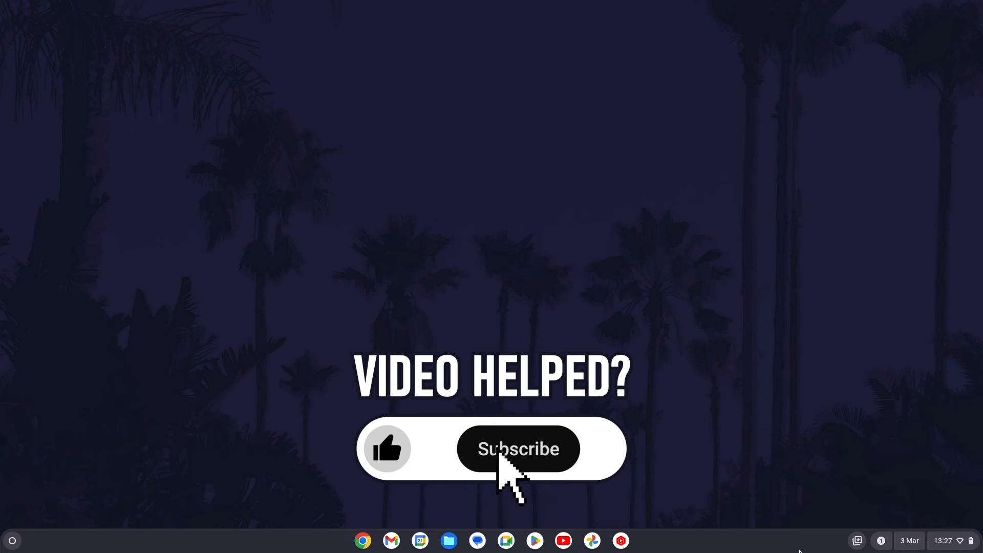
left_click(517, 448)
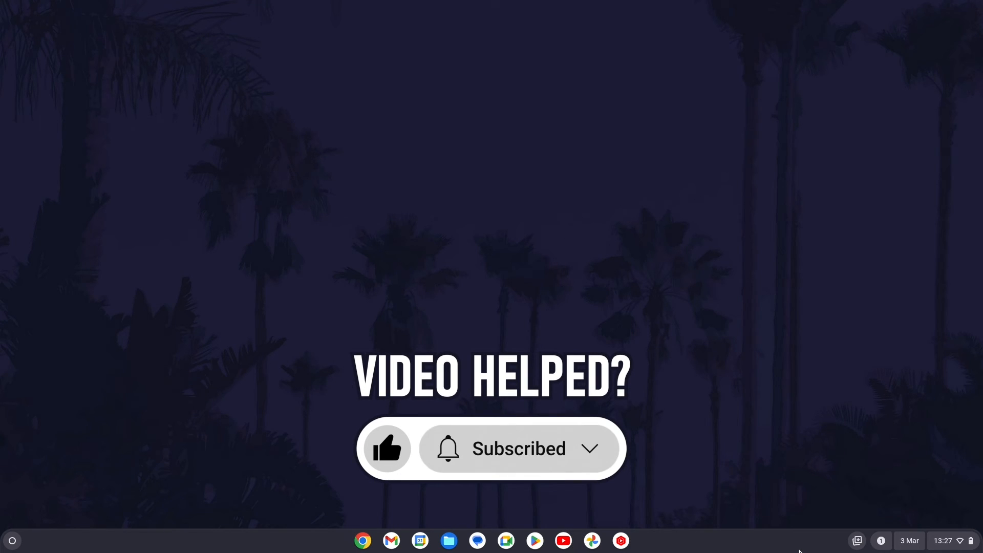